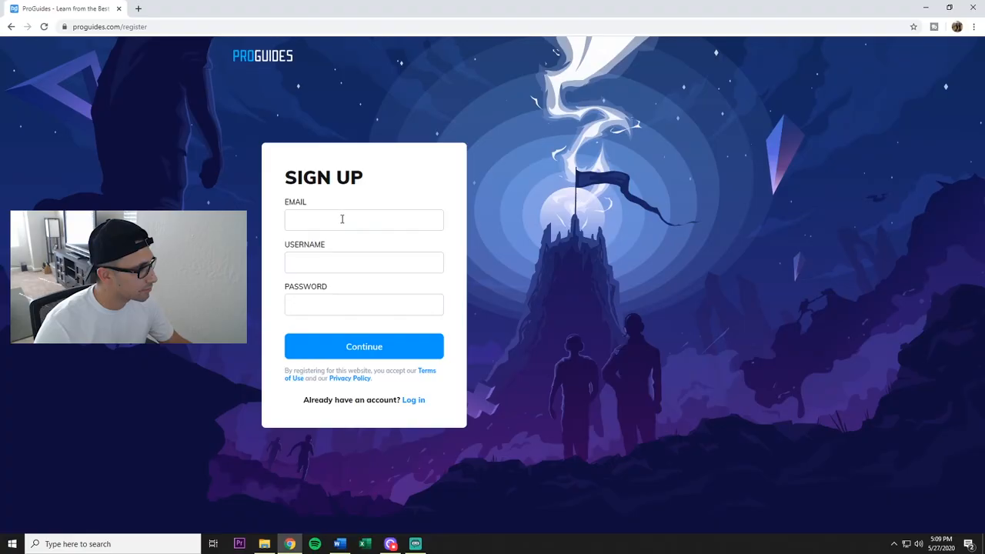
Enter the sign-up email and submit the form to register the new account
click(364, 218)
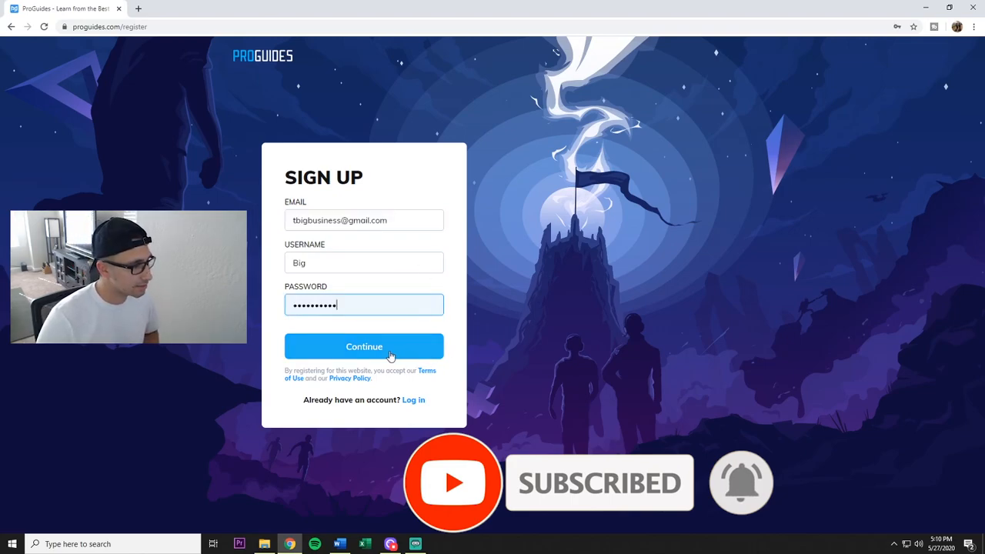
click(364, 347)
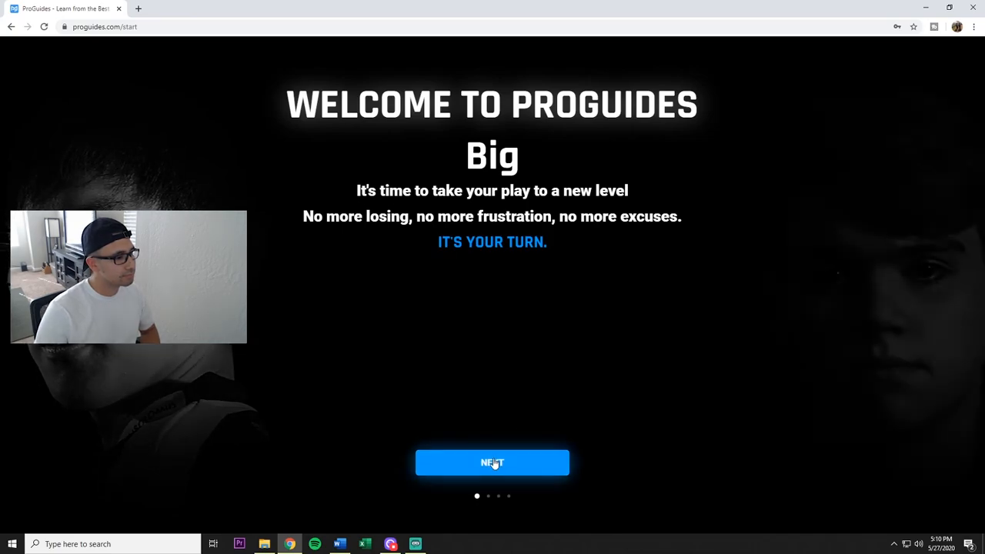
Submit a Fortnite K/D of Under .25 and continue past the projected improvement chart
click(493, 462)
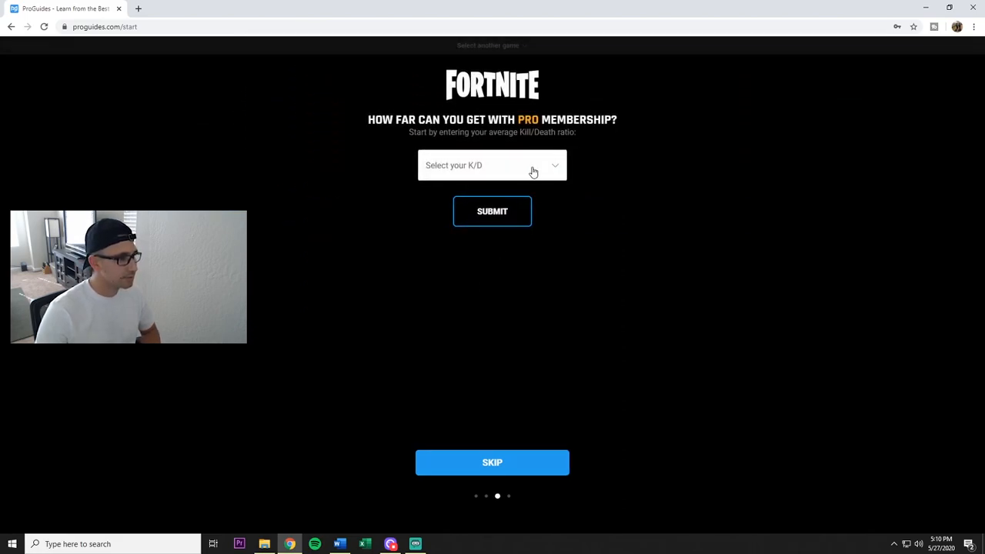
click(493, 165)
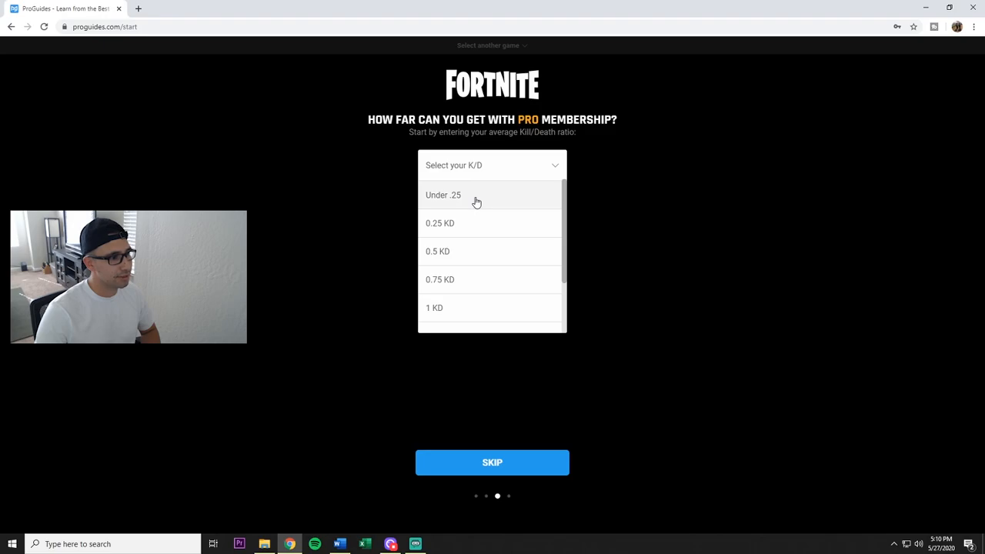
click(443, 194)
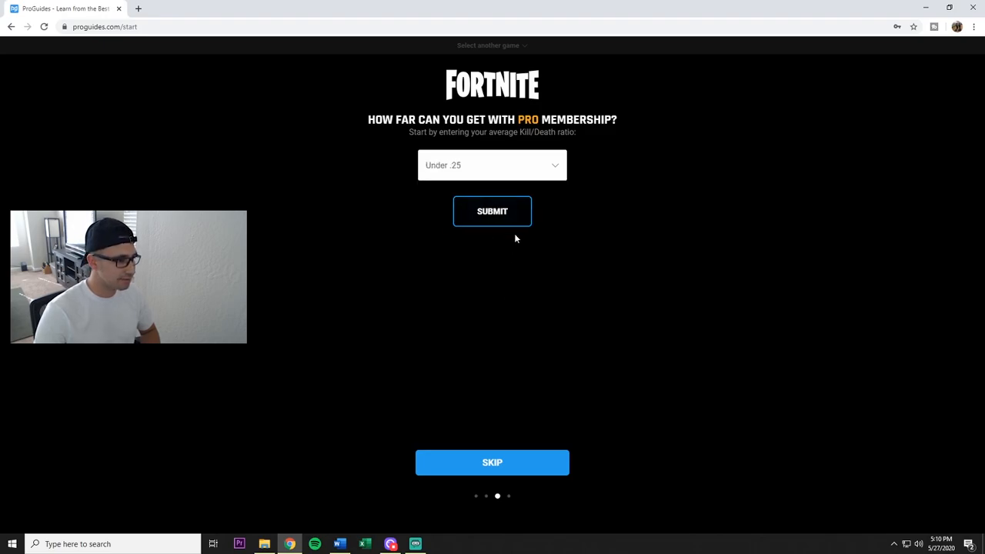
click(493, 211)
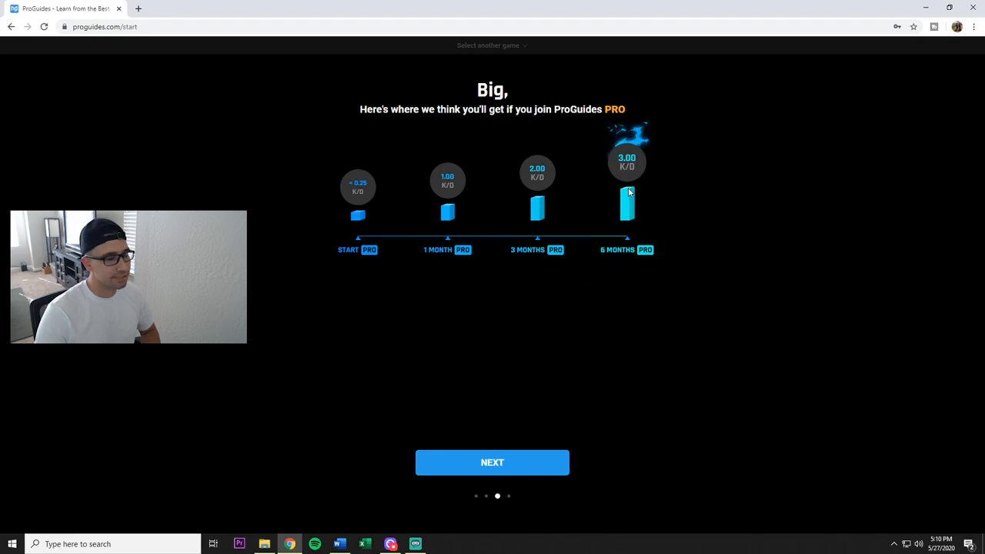
mouse_move(582, 201)
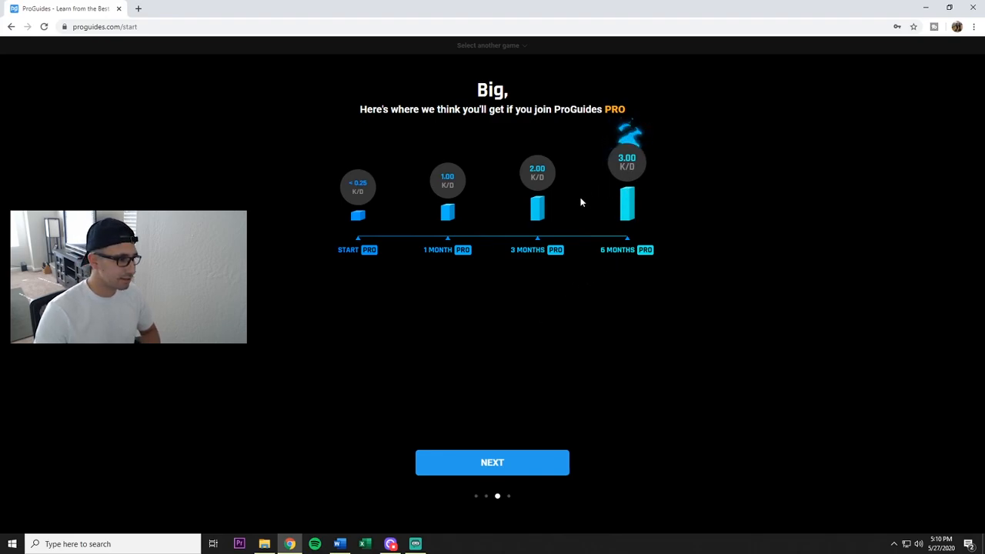
click(493, 462)
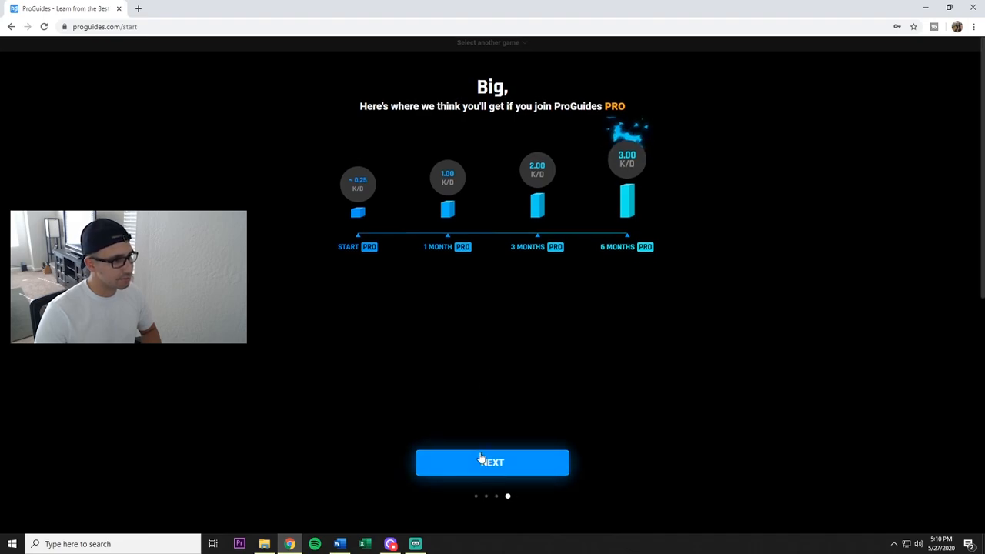
click(492, 461)
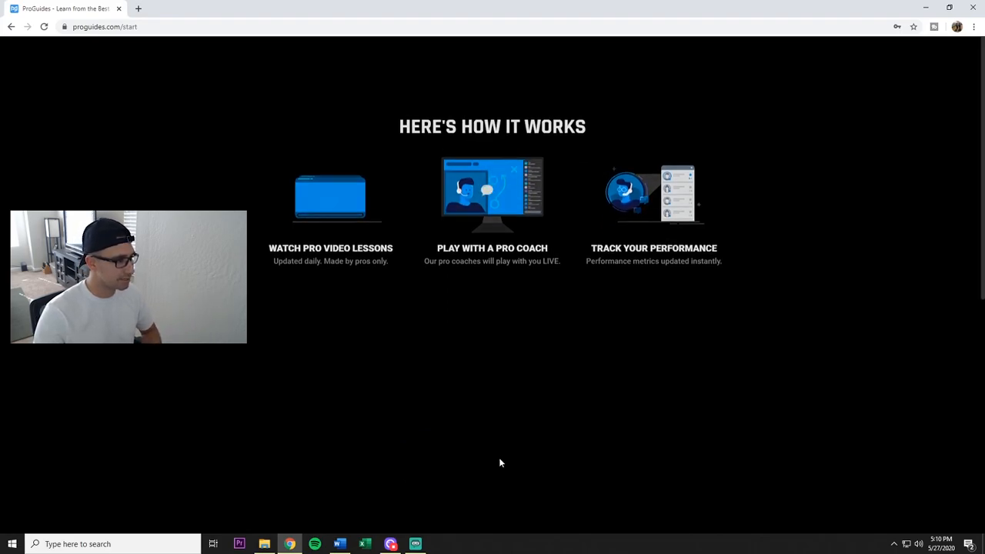
Choose Go Free in the Choose Your Path section instead of the $7.99 Pro plan
scroll(down, 3)
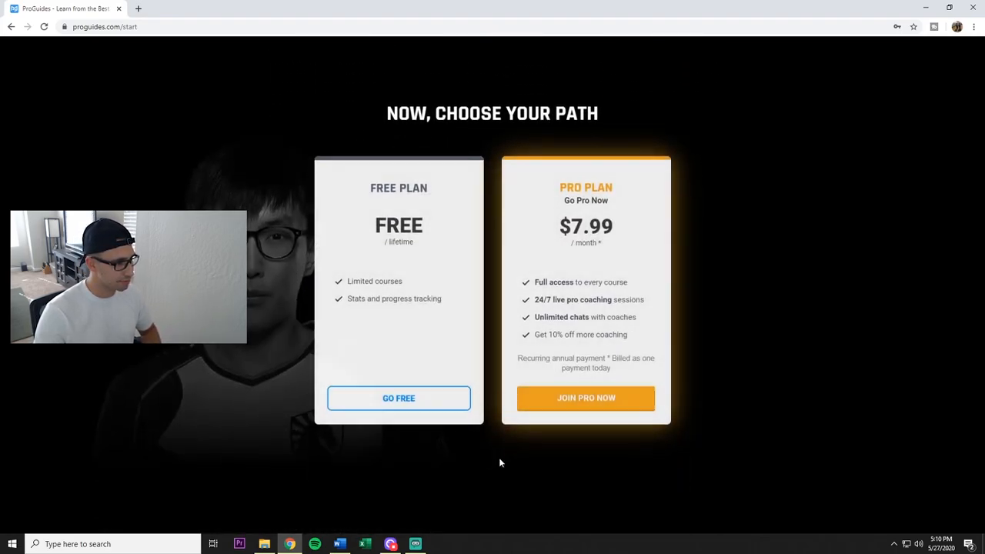
scroll(down, 3)
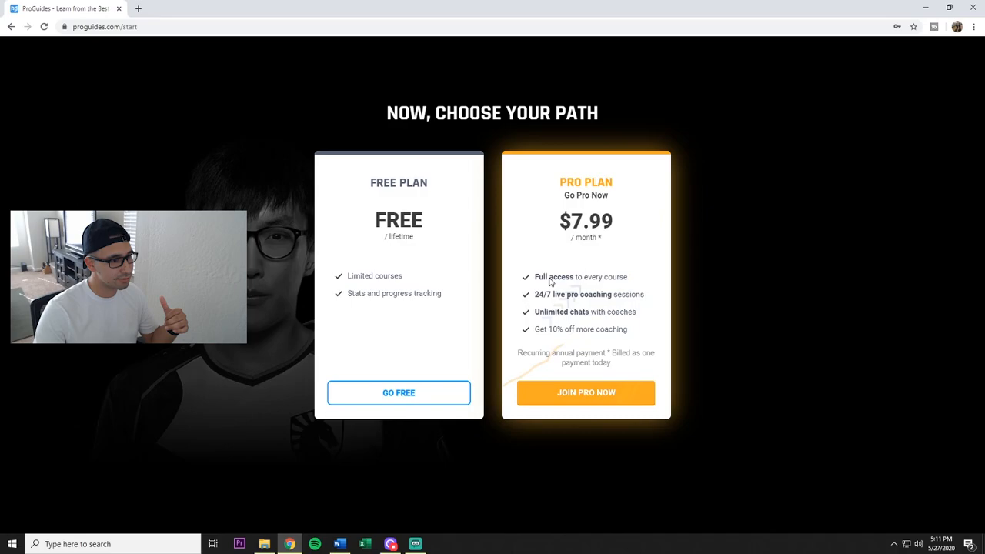
mouse_move(624, 237)
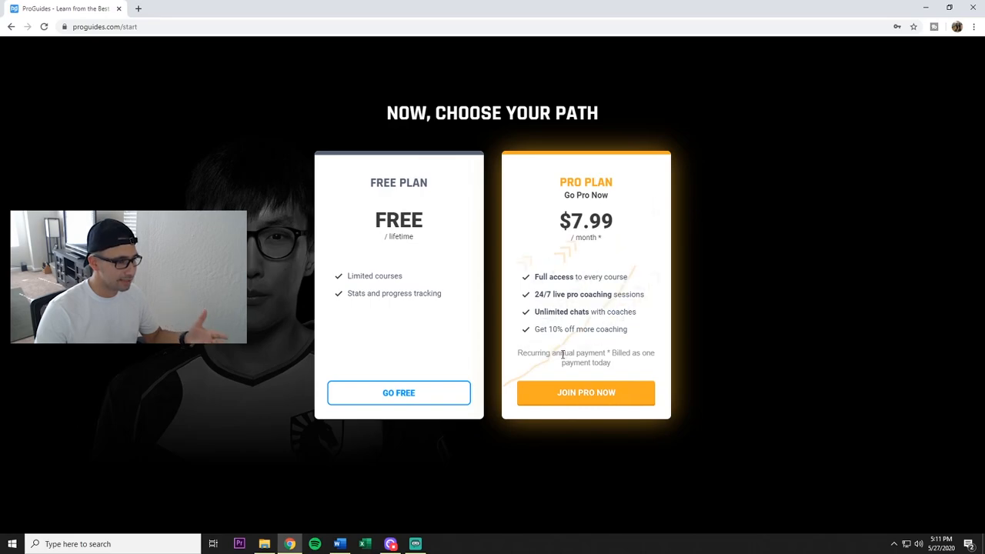
mouse_move(545, 344)
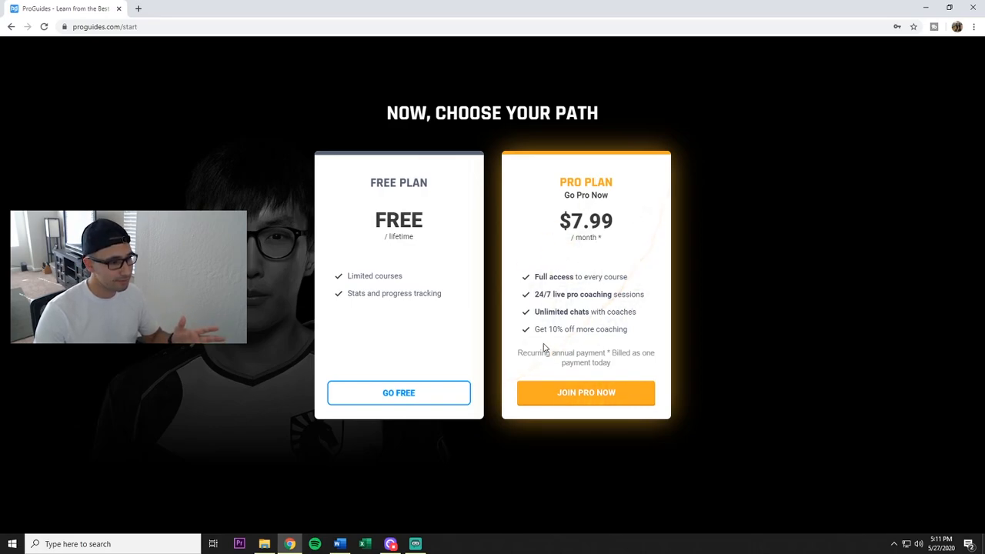
mouse_move(625, 366)
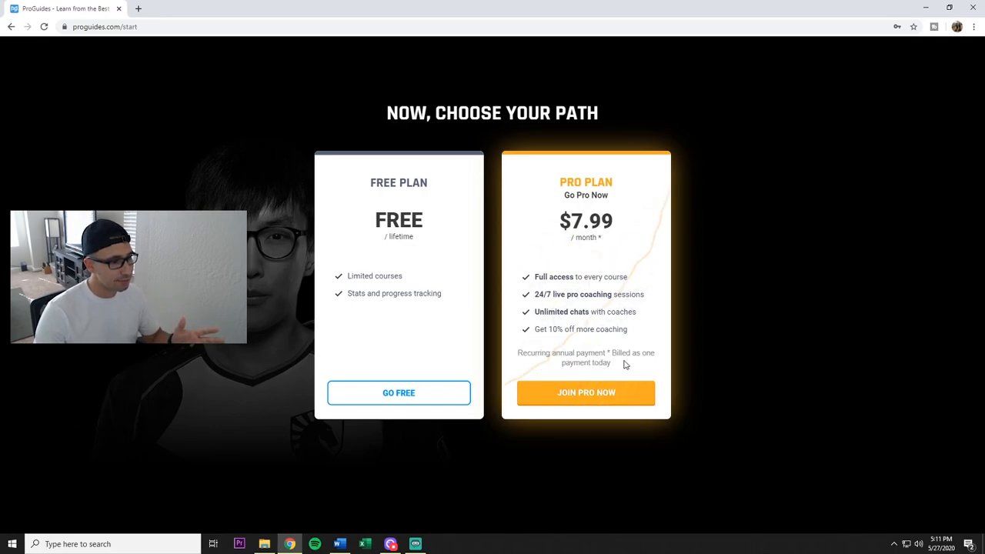
mouse_move(608, 366)
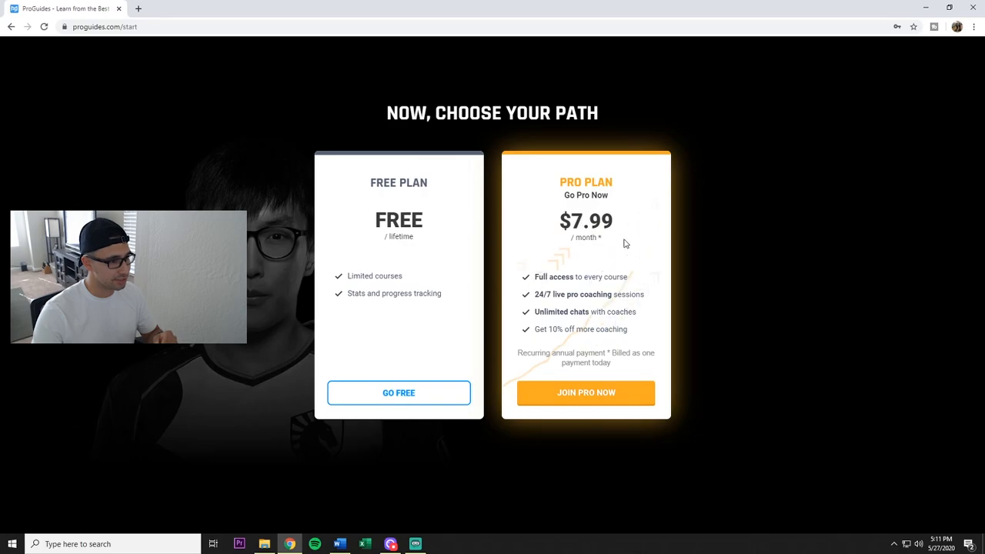
mouse_move(602, 255)
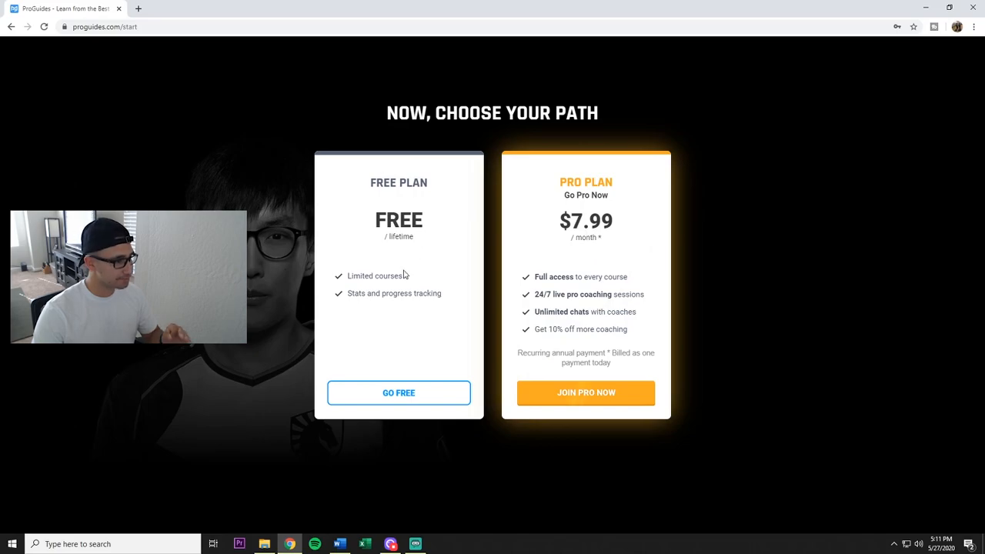
mouse_move(404, 225)
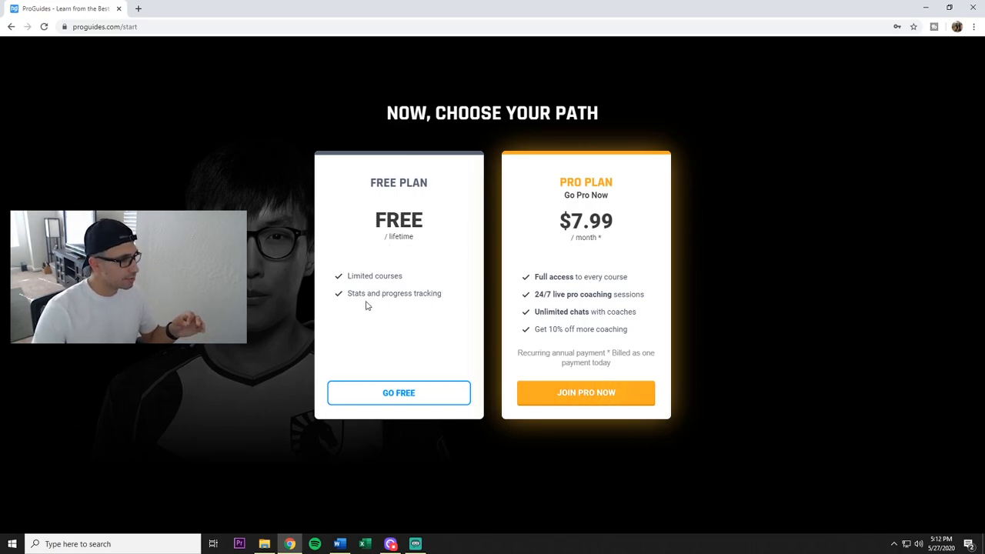
mouse_move(431, 369)
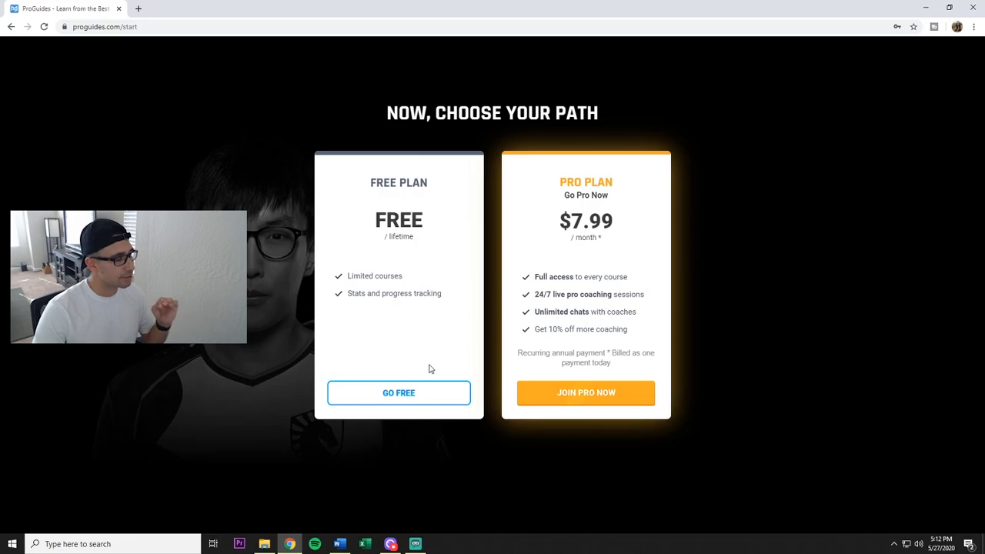
click(399, 393)
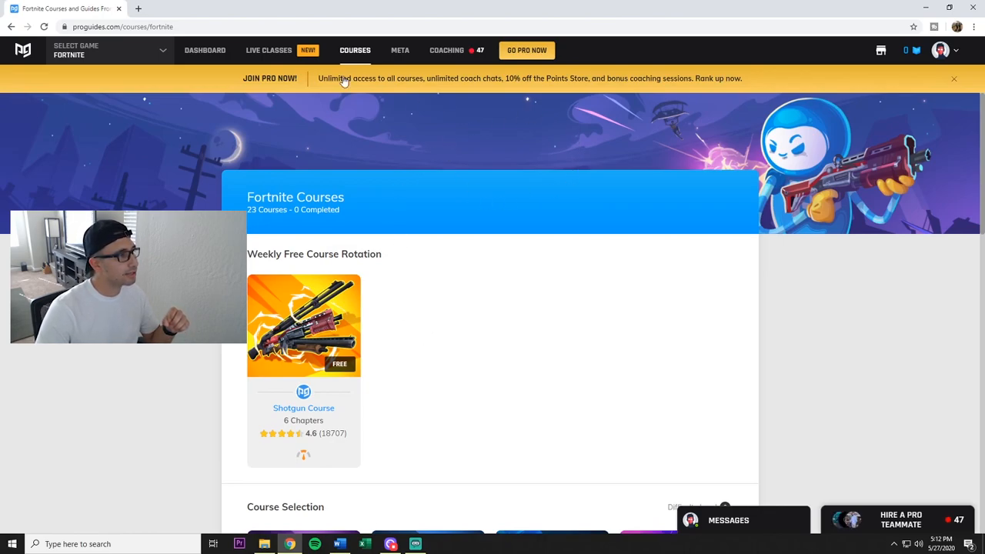
mouse_move(206, 51)
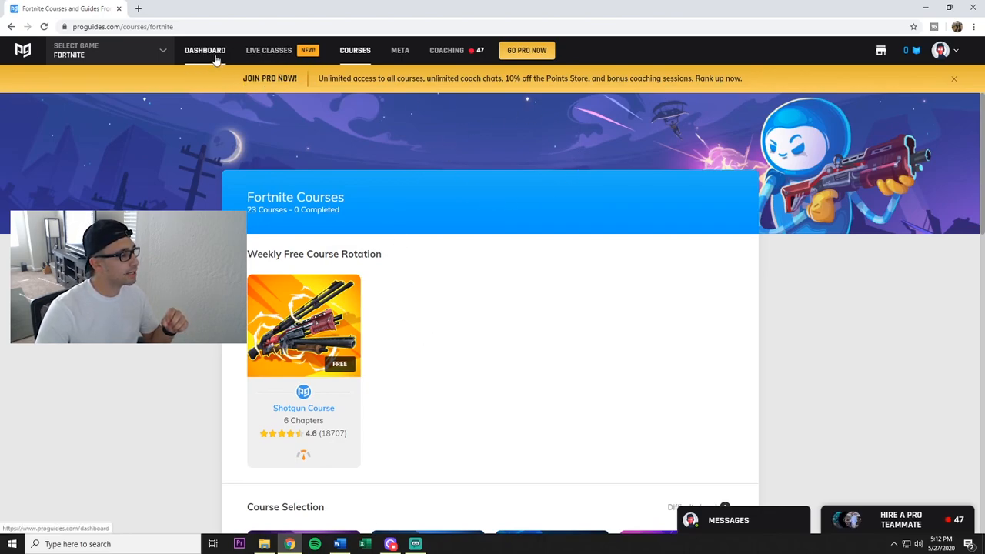
Go to the Dashboard and step through the Getting Started popups to the empty dashboard
click(205, 49)
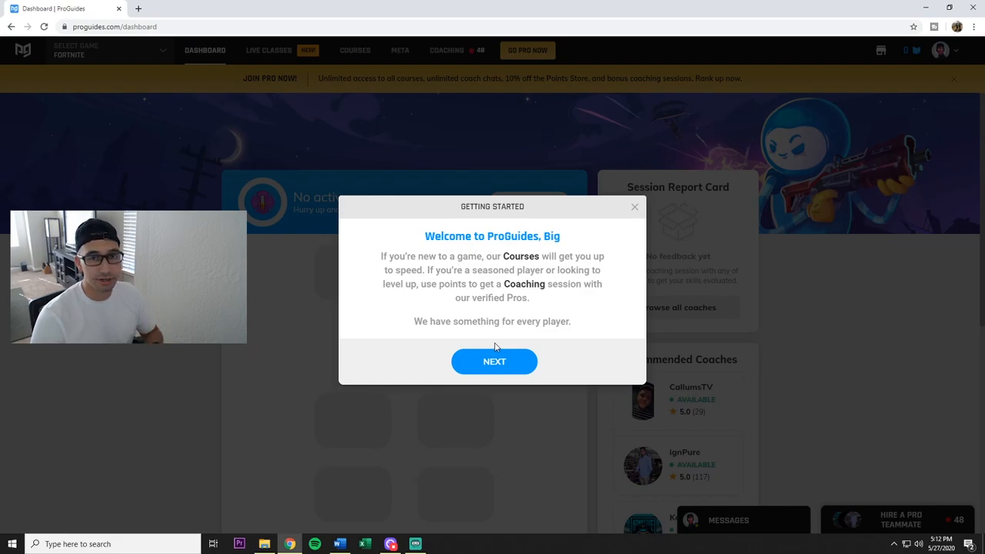
mouse_move(494, 362)
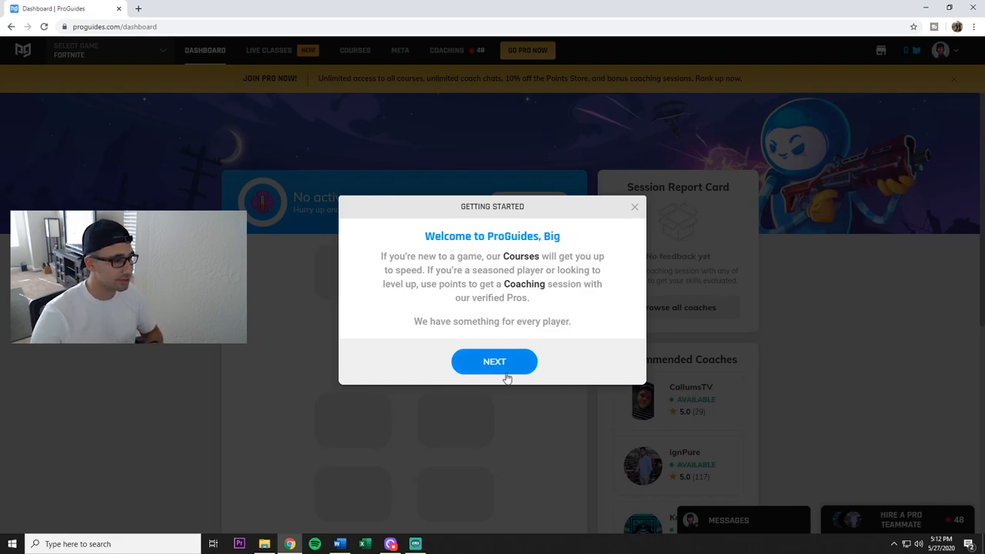
click(494, 361)
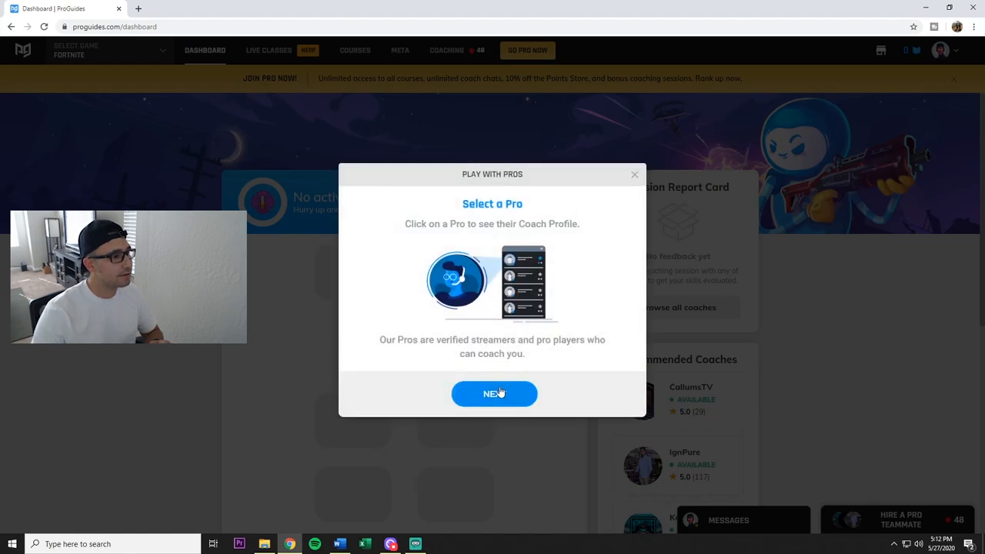
click(493, 394)
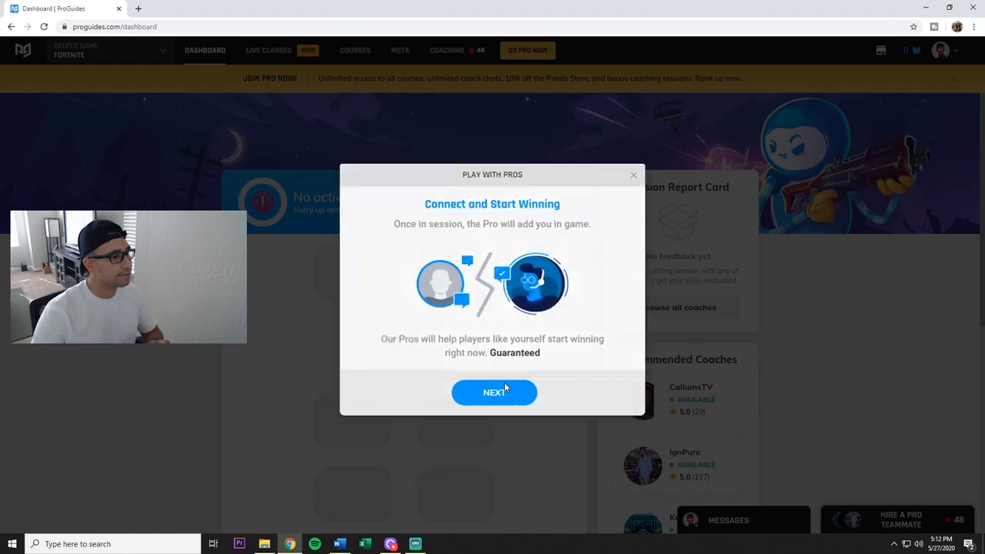
click(634, 175)
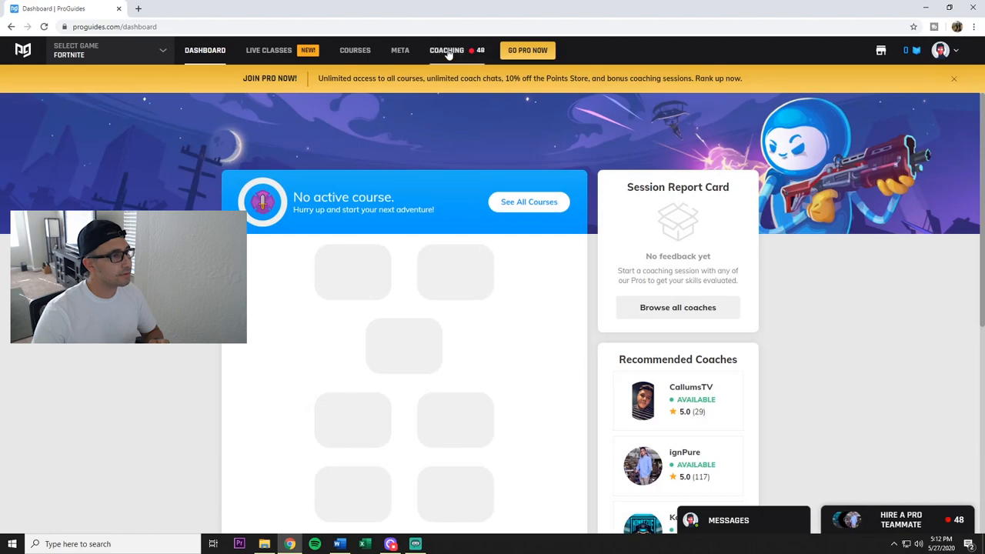
View the first online pro's coach profile and its points refill options
click(446, 49)
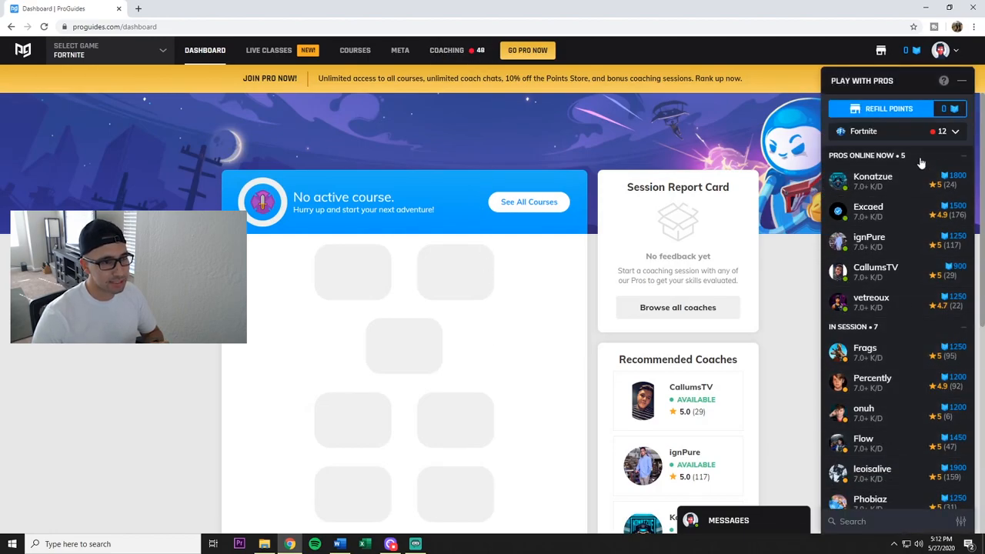
mouse_move(897, 180)
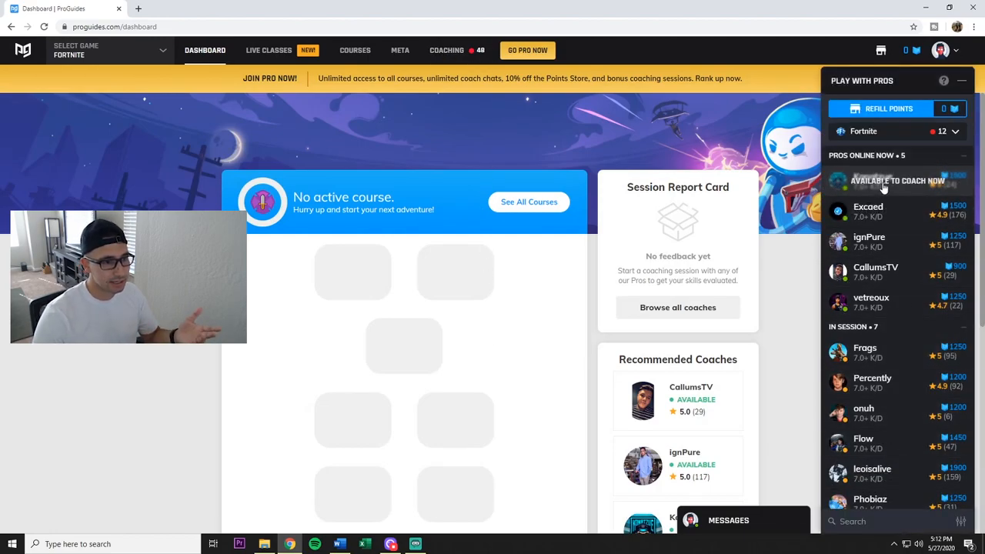
click(896, 181)
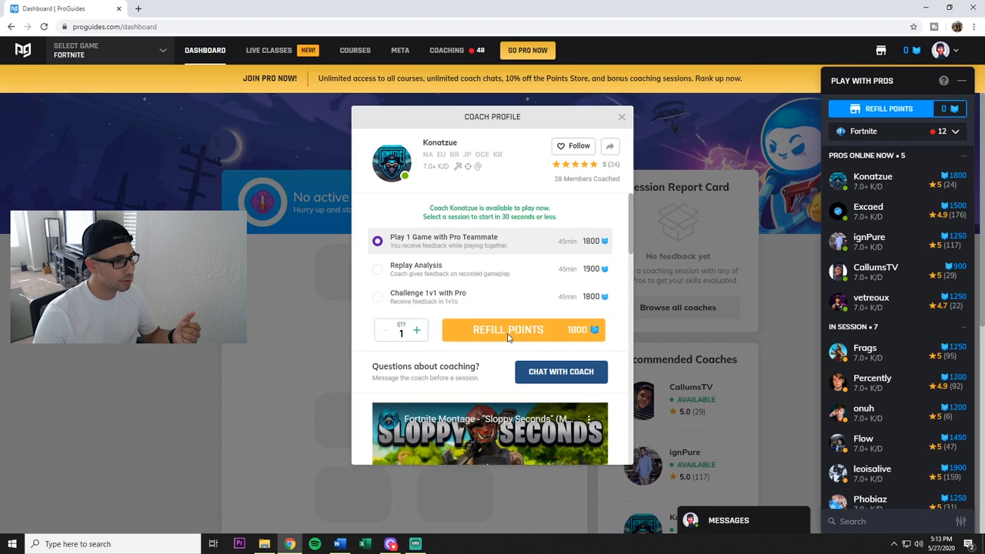
click(508, 329)
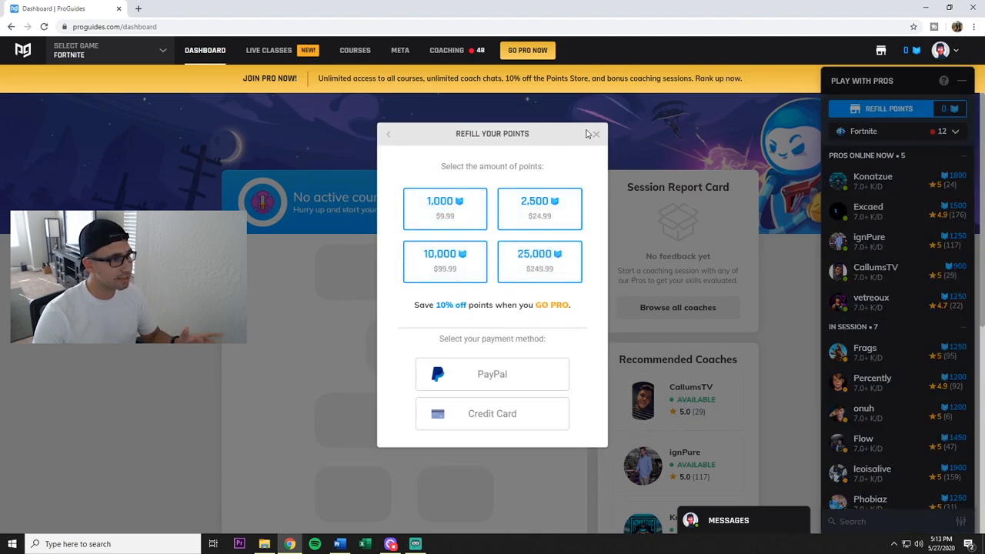
mouse_move(551, 168)
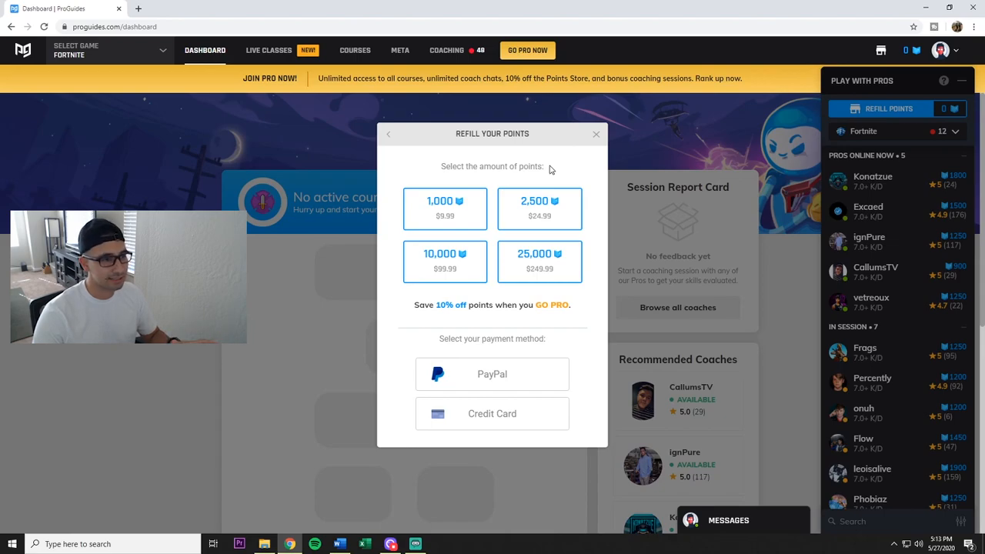
mouse_move(569, 163)
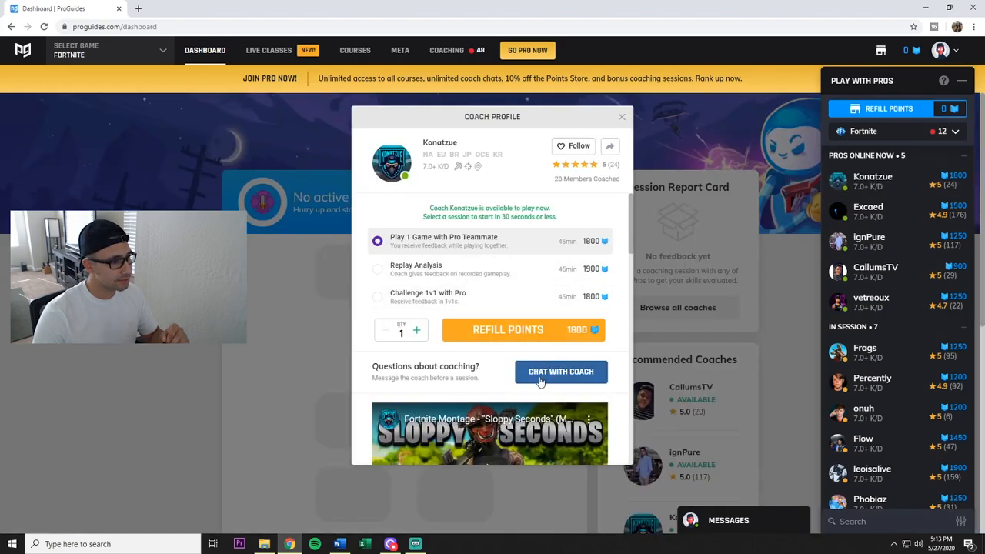
Try Chat with Coach, hit the Upgrade to Pro prompt, and return to Live Classes
click(560, 371)
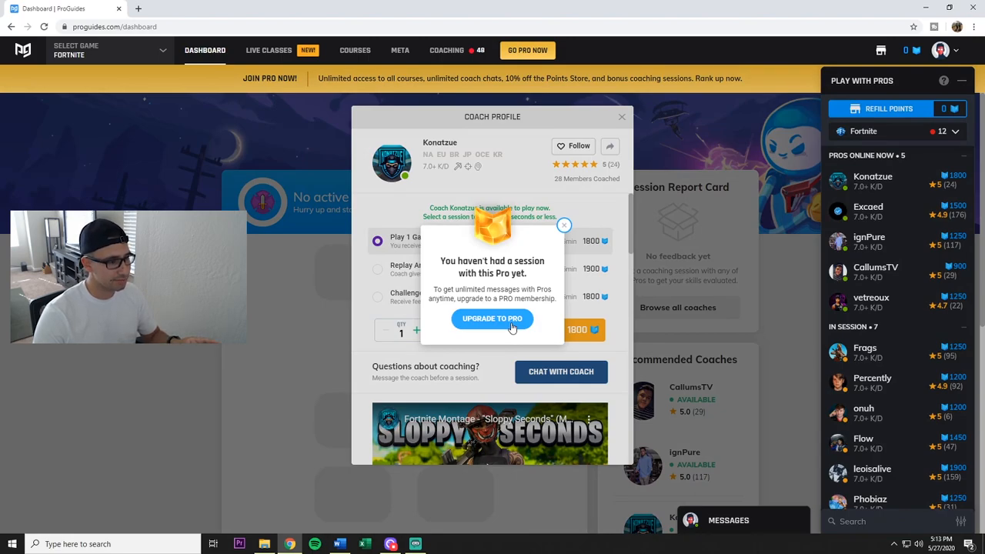
click(621, 117)
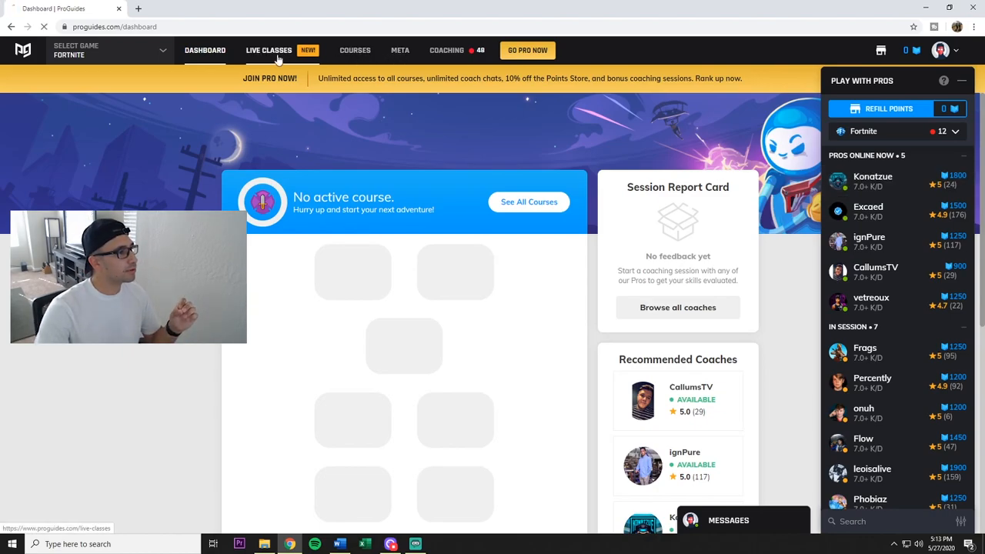
click(268, 50)
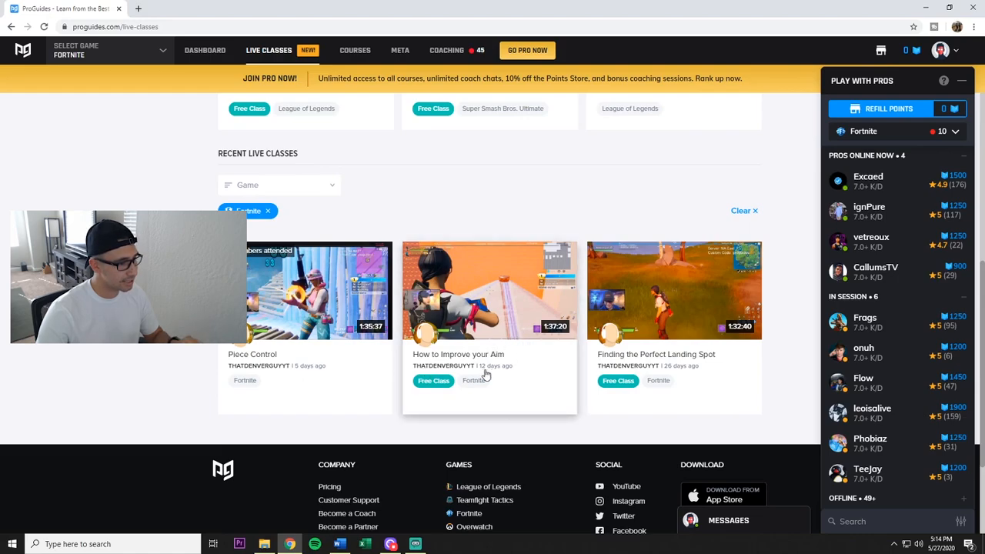
Check the free How to Improve your Aim class and the pro-only Piece Control class
click(490, 290)
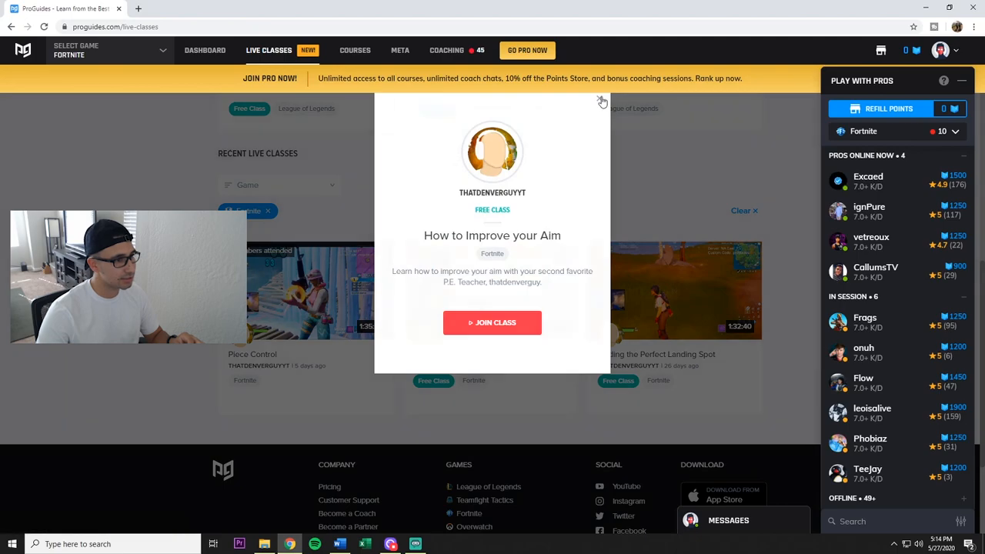
click(603, 102)
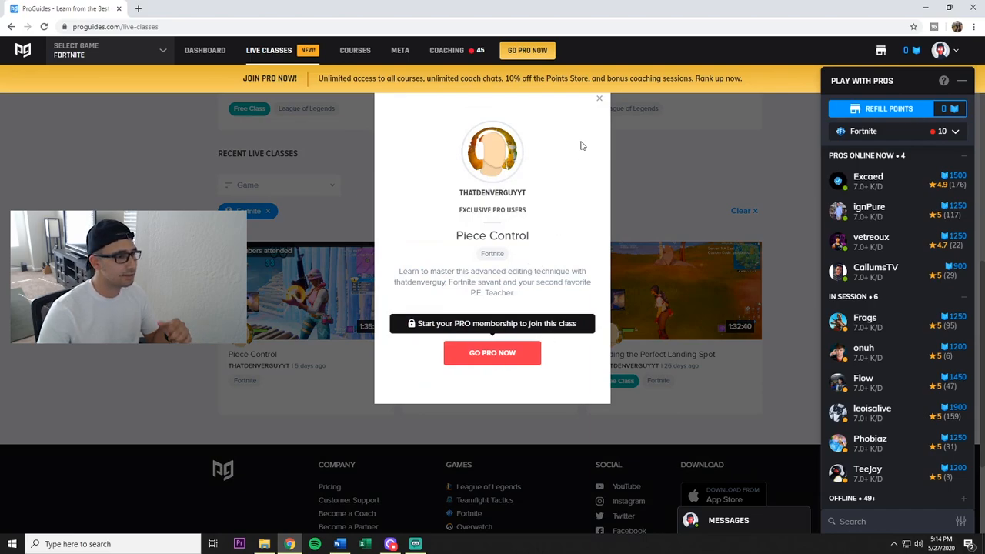
click(601, 98)
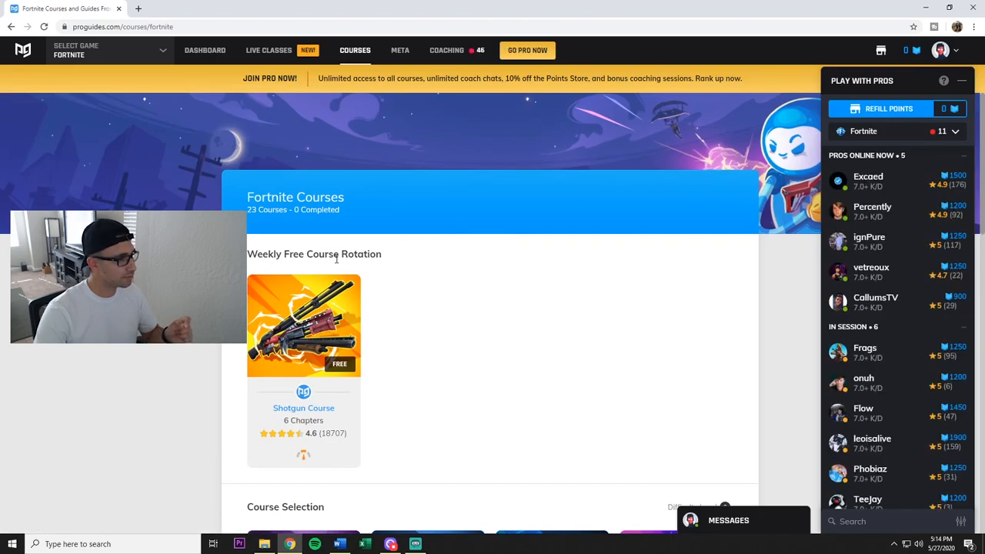
scroll(down, 3)
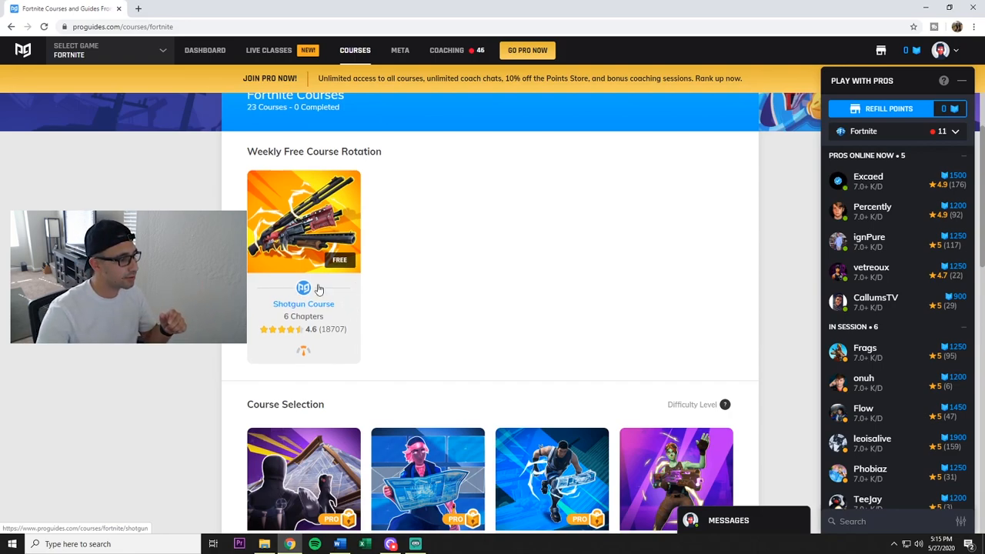
scroll(down, 3)
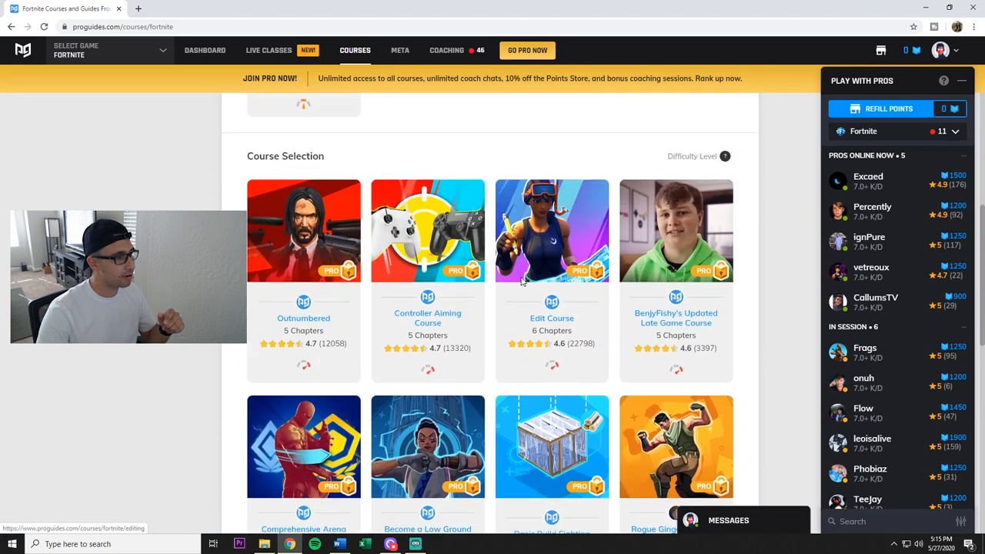
scroll(up, 3)
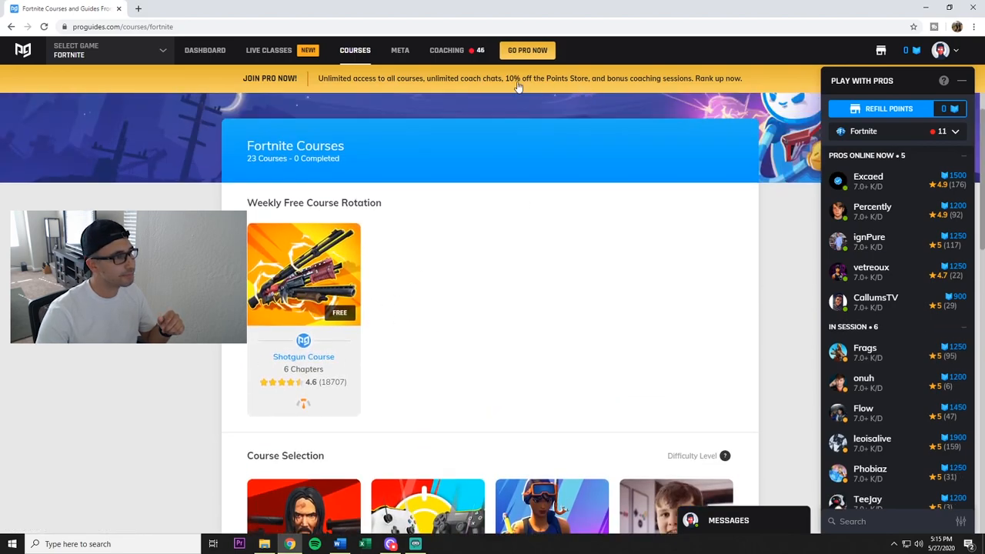
View the Fortnite Meta patch notes, then log out from the account menu
click(400, 49)
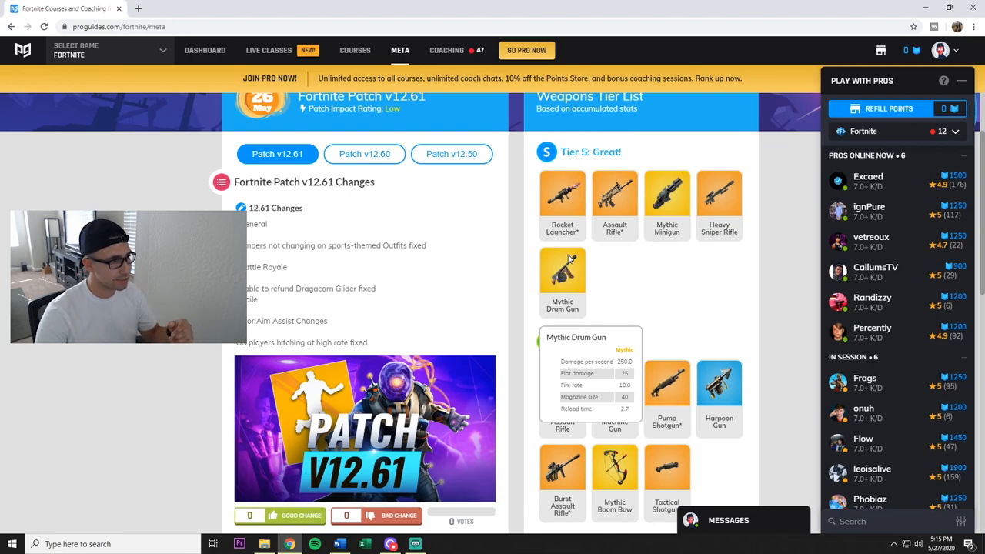
click(958, 49)
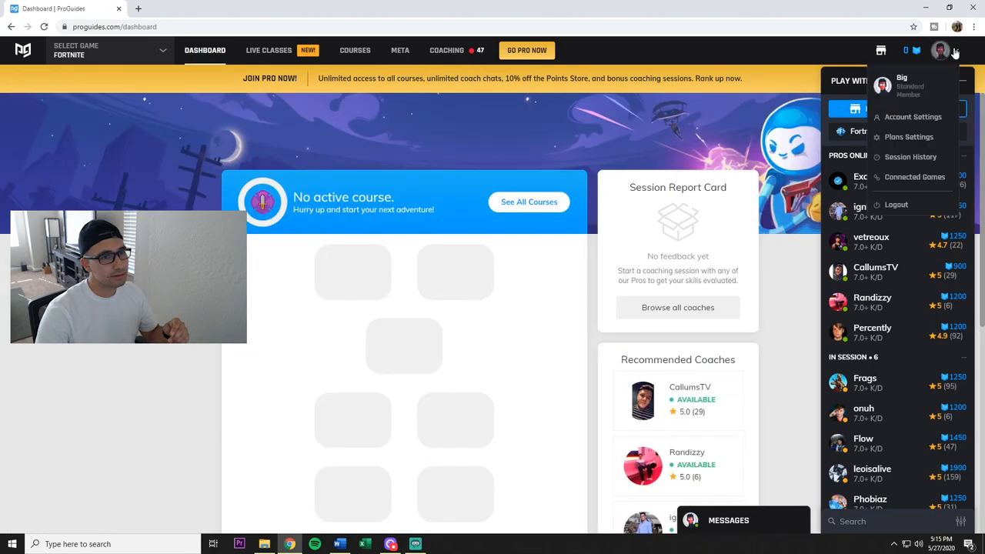
click(896, 204)
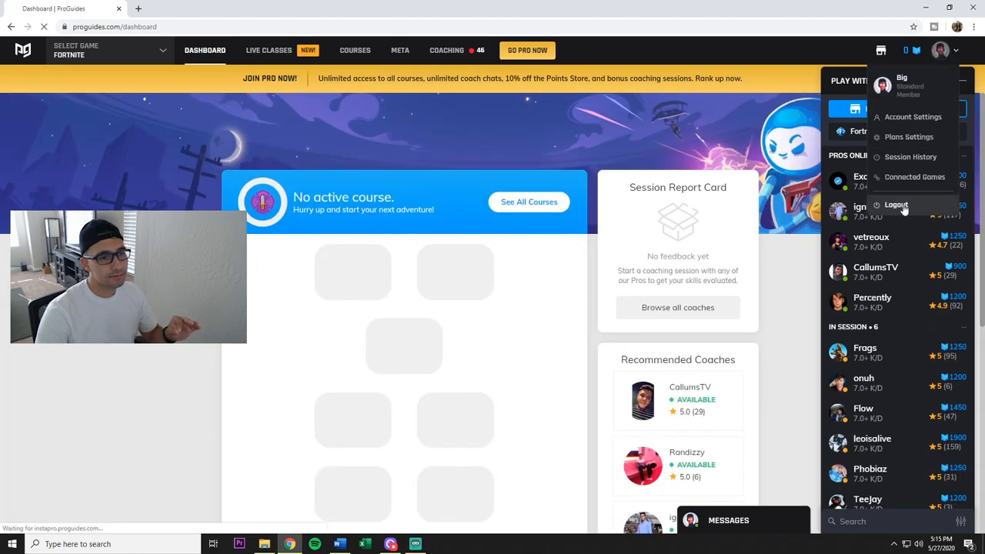
click(896, 205)
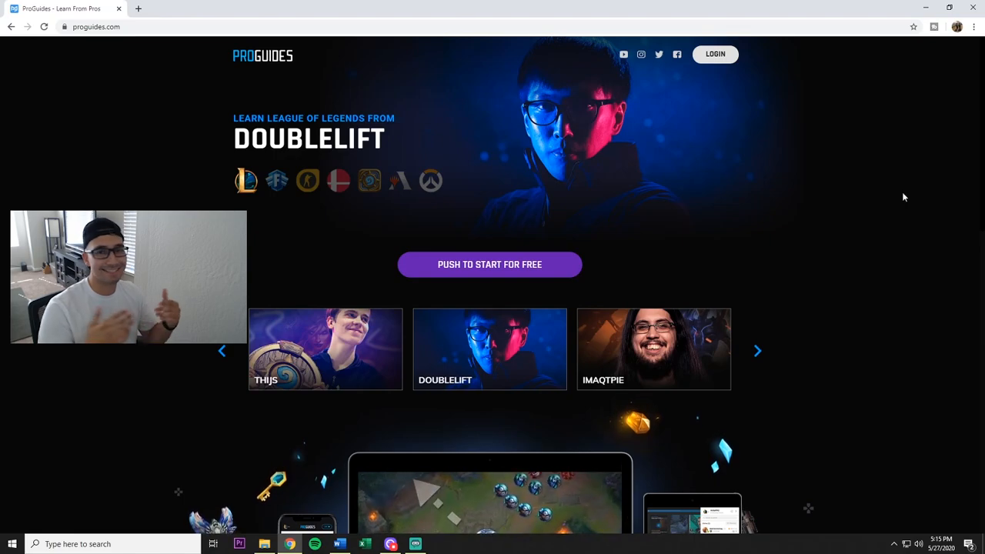
View Pricing from the footer and choose Not now, Continue as free member
scroll(down, 3)
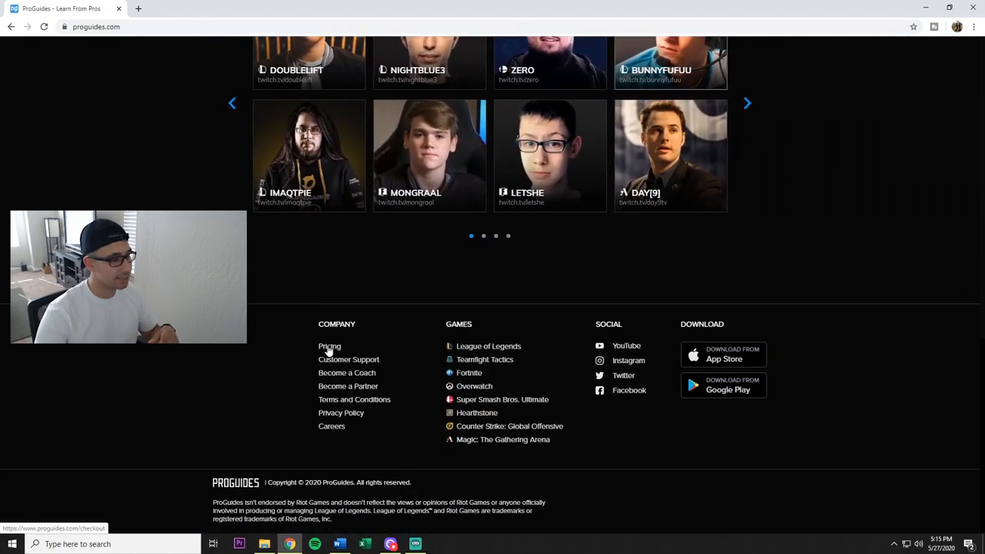
click(329, 346)
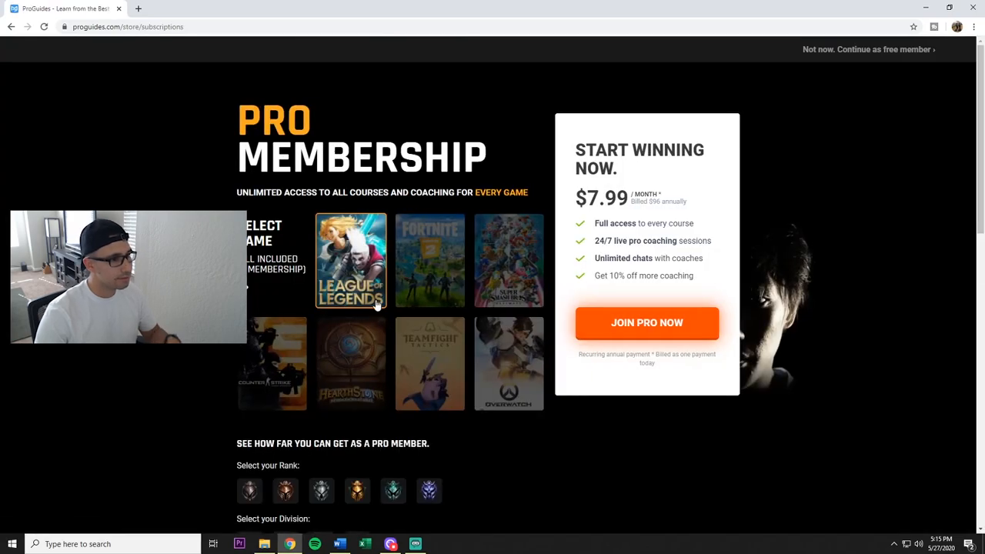
mouse_move(664, 227)
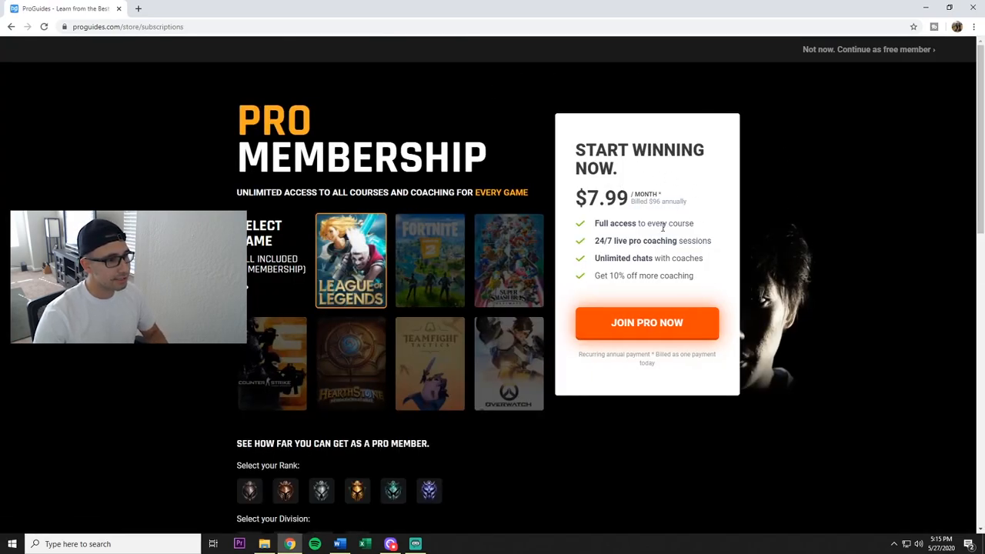
mouse_move(683, 212)
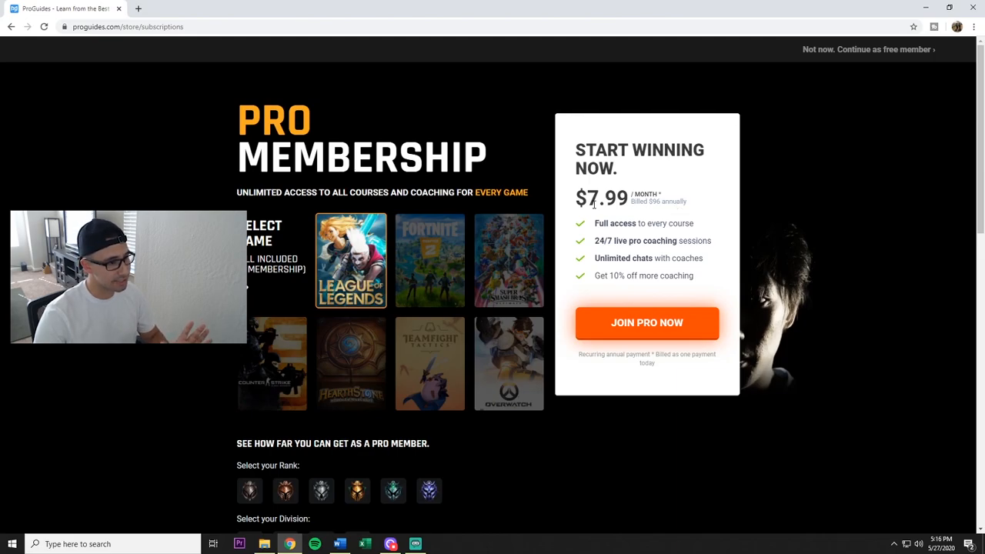
mouse_move(674, 211)
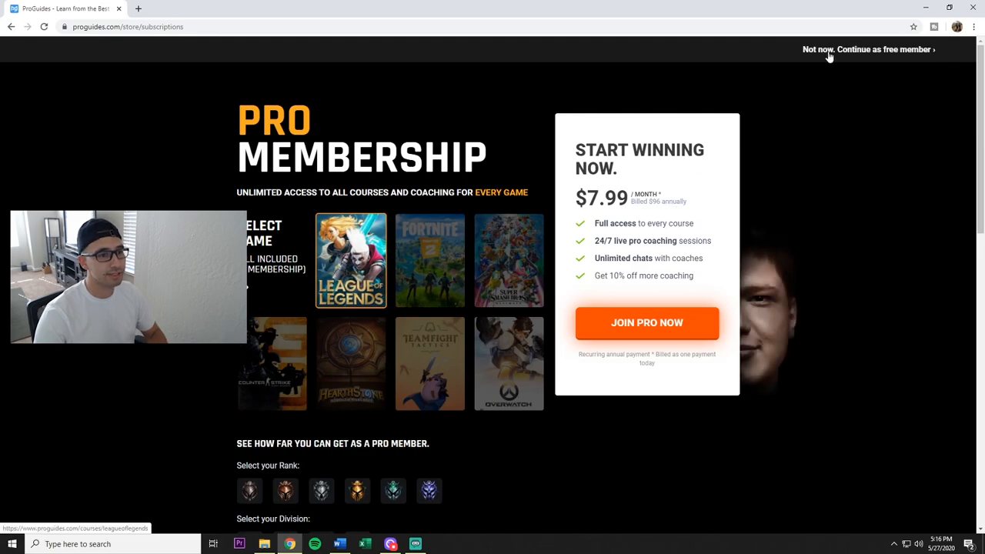
click(868, 49)
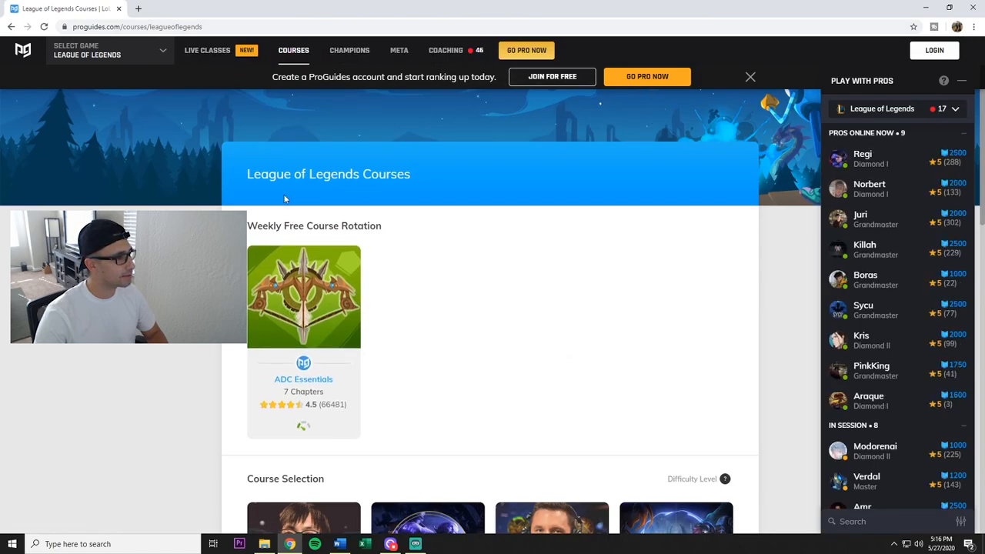
mouse_move(274, 330)
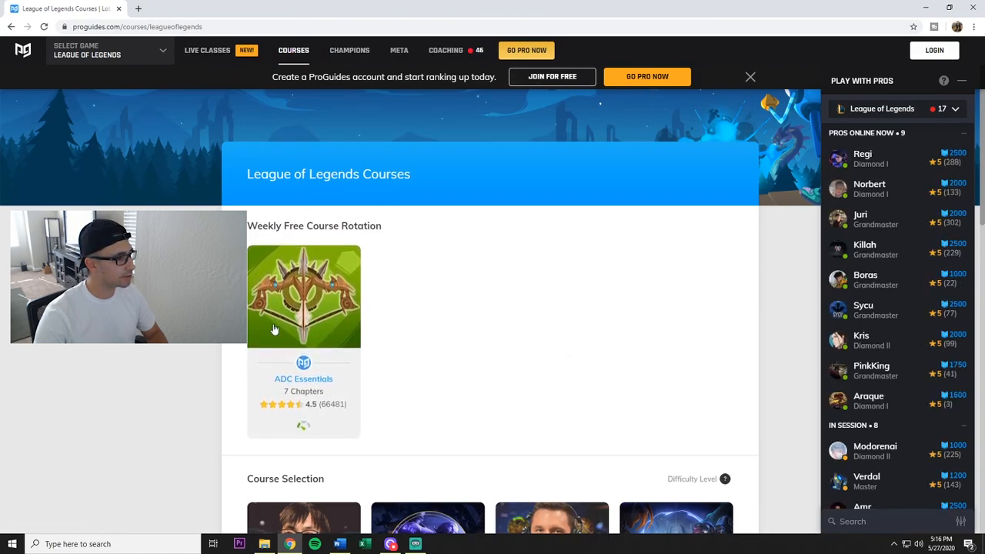
Pick Fortnite from the Select Game page
scroll(down, 3)
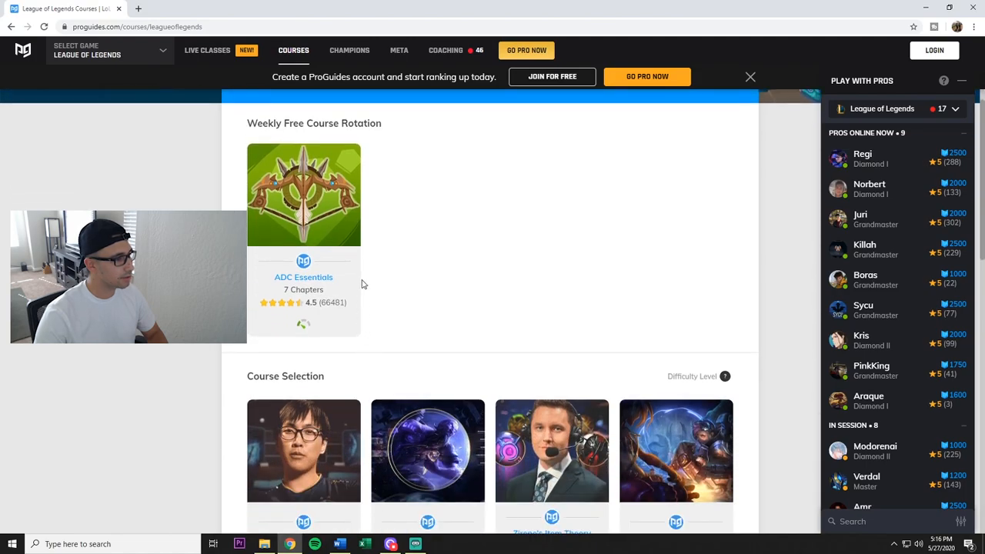
click(206, 49)
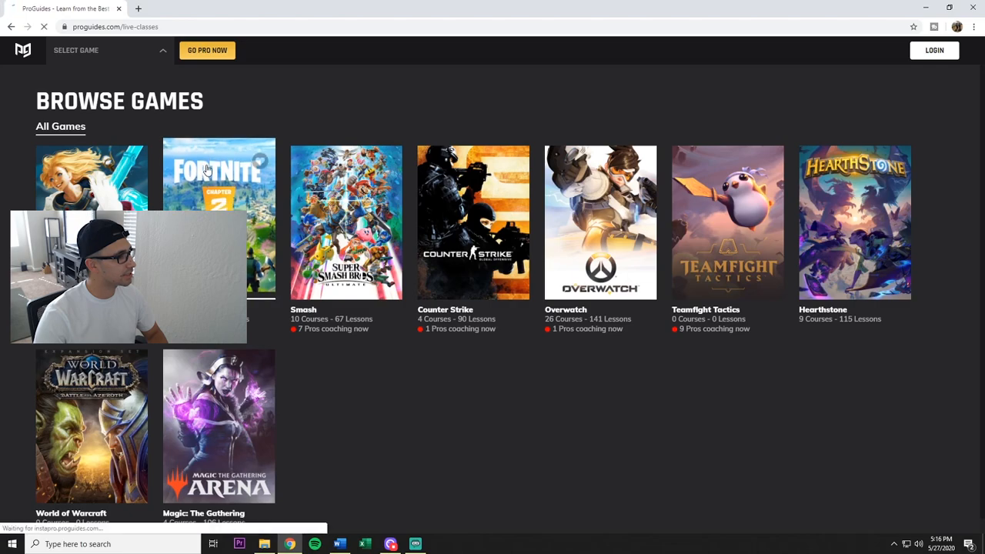
click(218, 224)
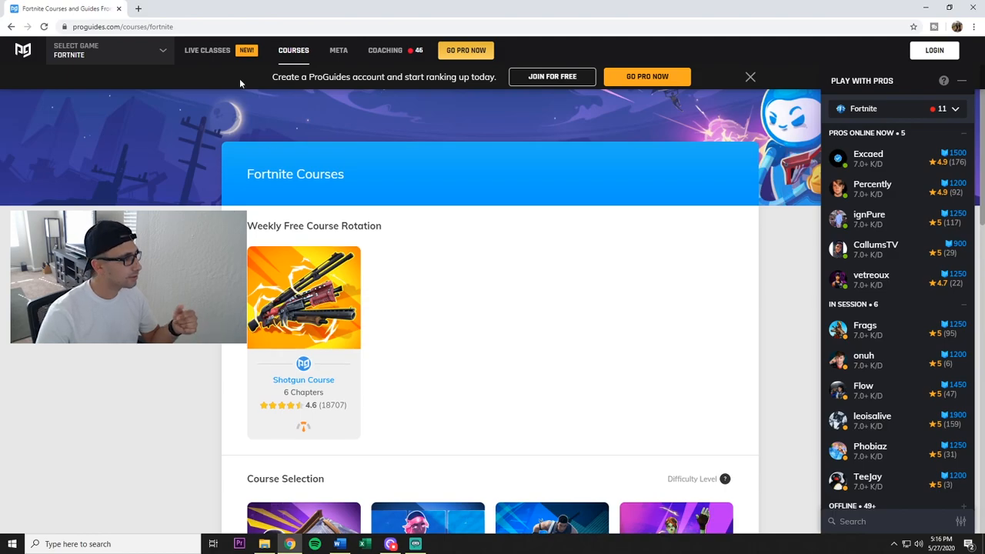
Check the free How to Improve your Aim live class, then return to Fortnite Courses
click(206, 49)
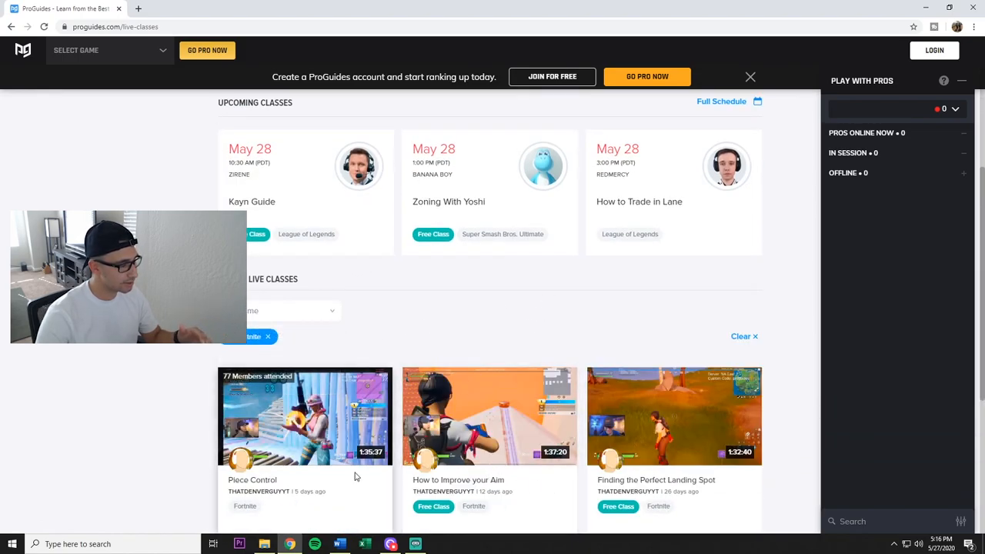
click(305, 416)
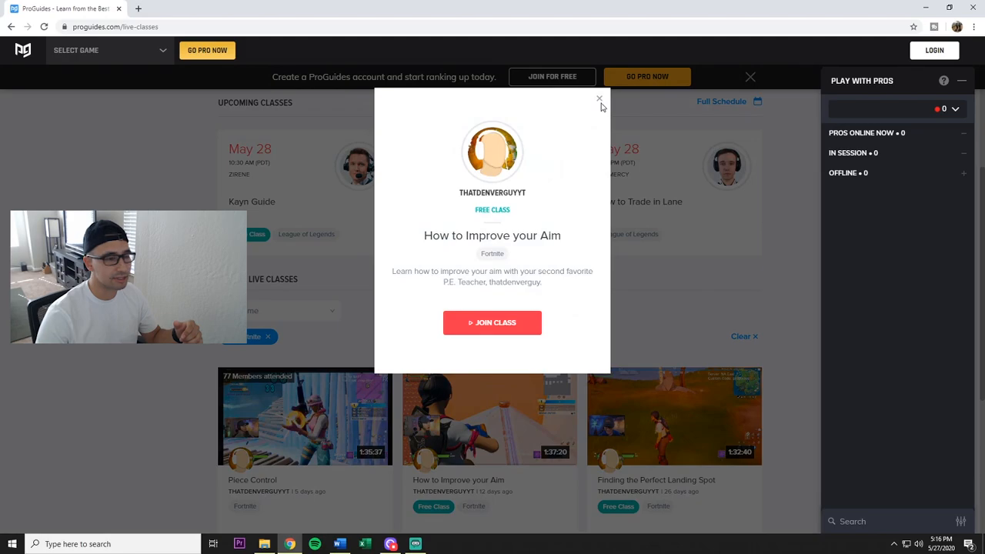
click(598, 100)
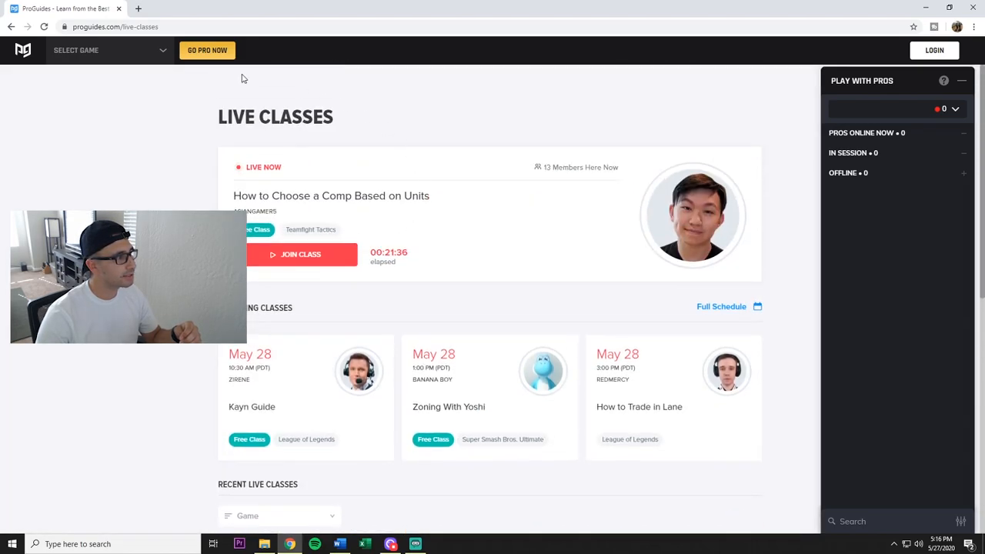
click(77, 49)
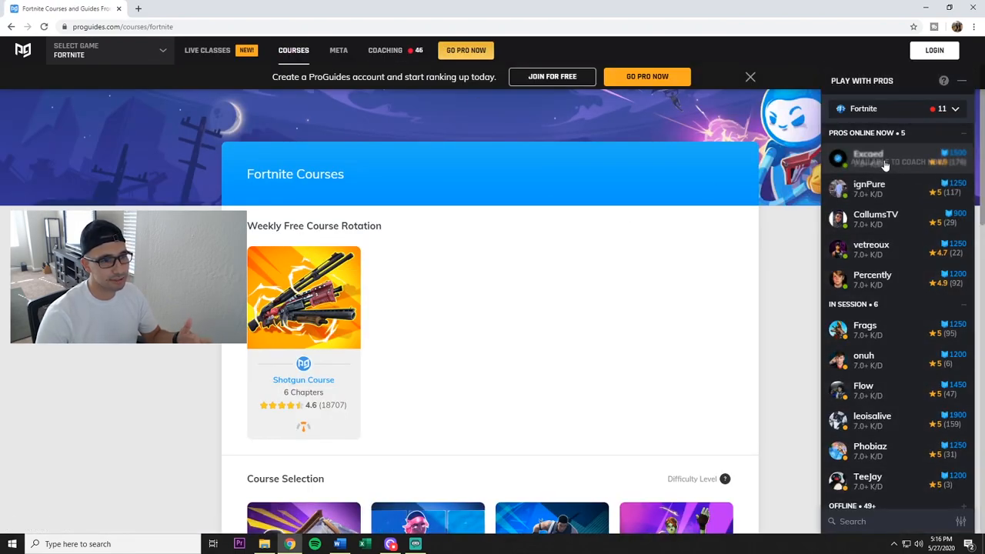
Try messaging and booking coach Exceed while signed out, reaching the login prompt
click(868, 157)
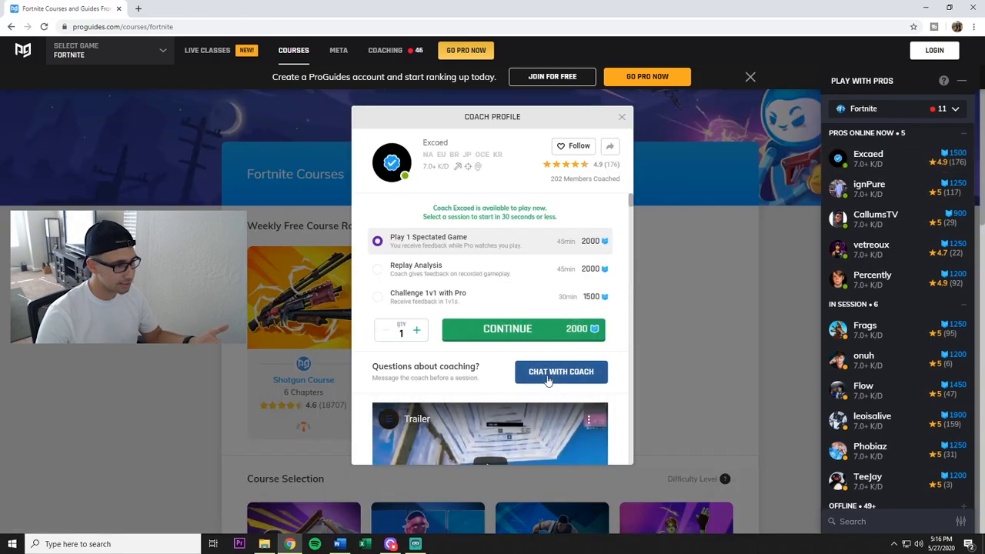
click(560, 371)
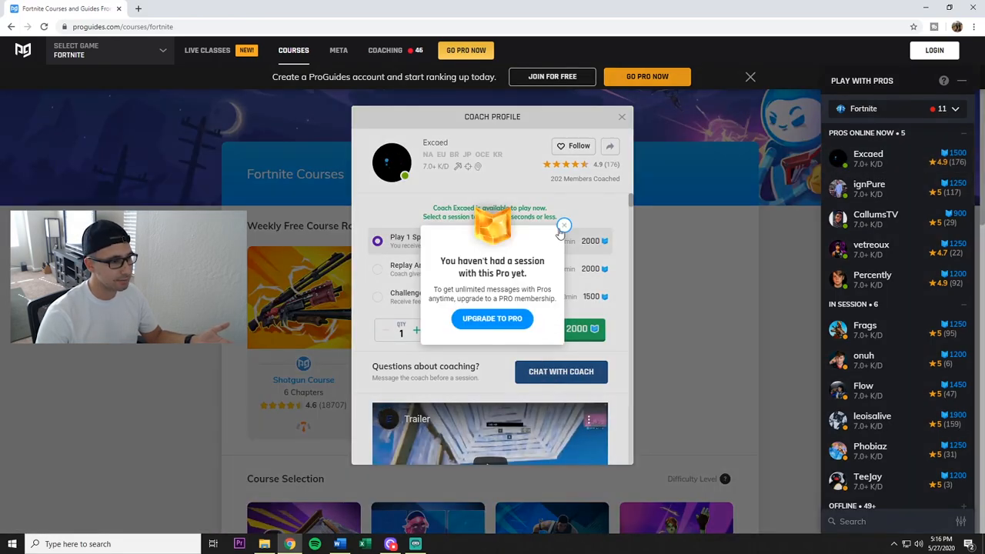
click(564, 225)
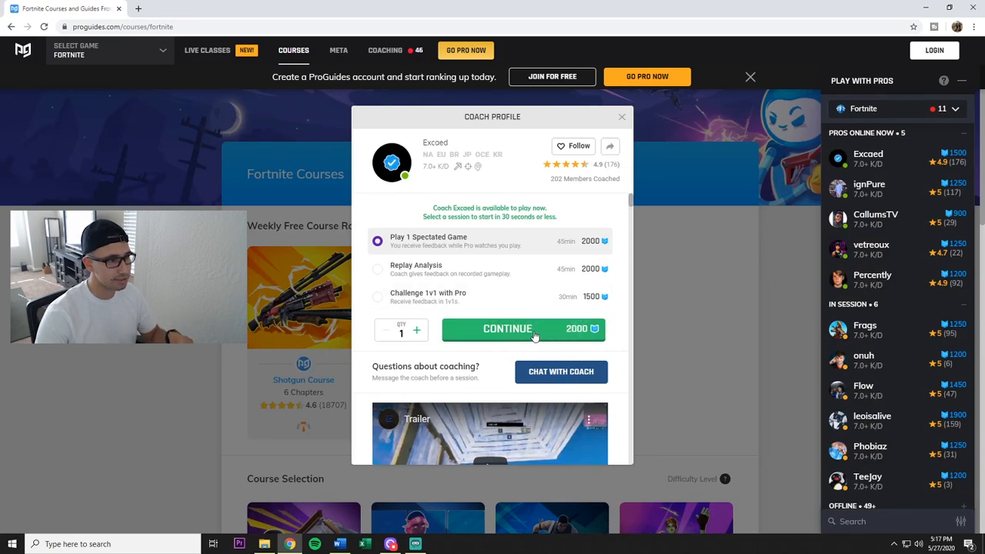
click(508, 329)
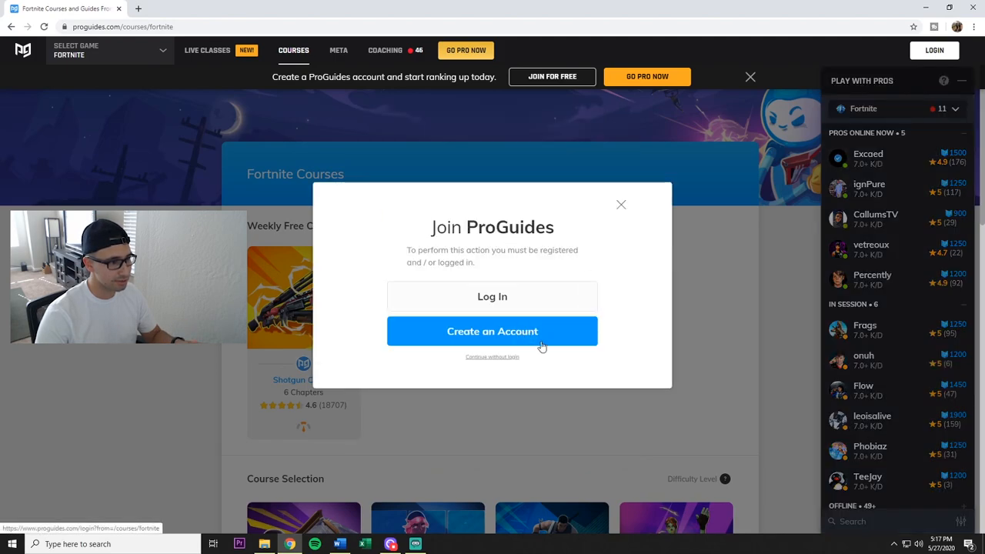